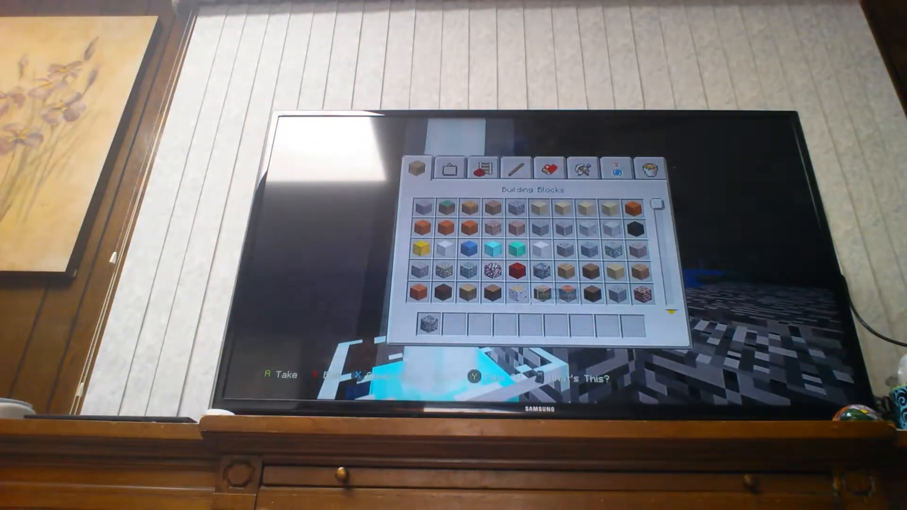
- Browse Decorations and Redstone categories, return to Decorations and scroll down to the stained glass
{"action": "left_click", "coordinate": [450, 168]}
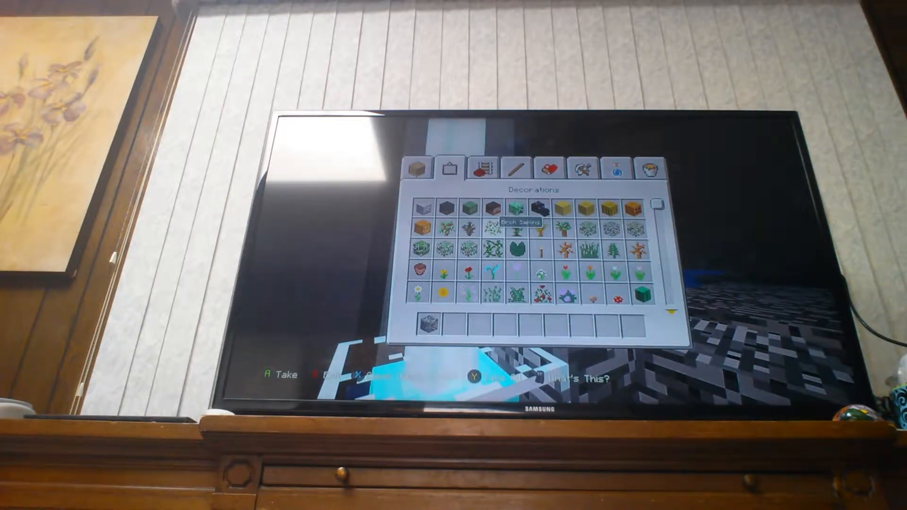
{"action": "left_click", "coordinate": [482, 168]}
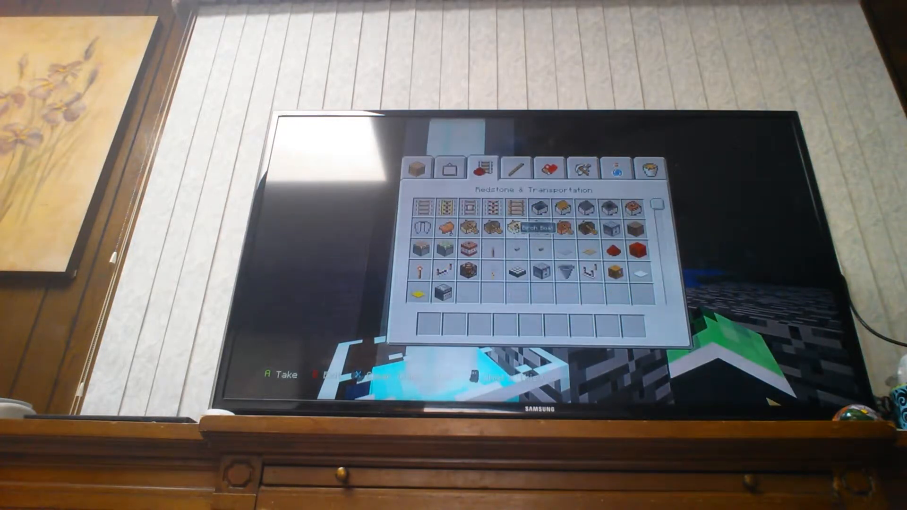
{"action": "left_click", "coordinate": [451, 168]}
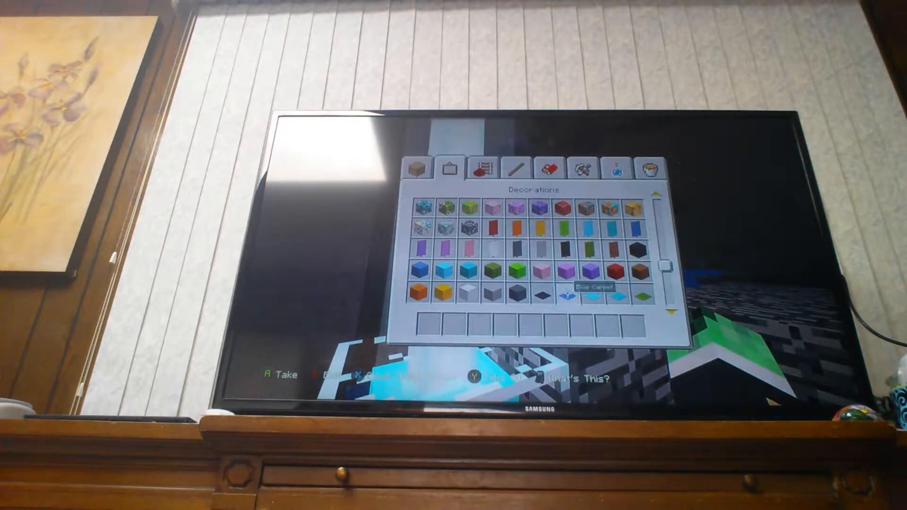
{"action": "scroll", "scroll_direction": "down", "scroll_amount": 3}
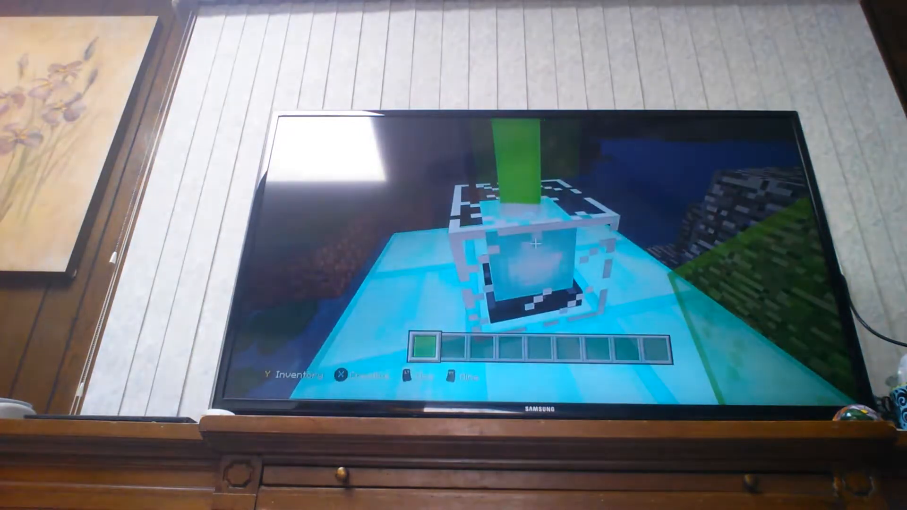
- Reopen the creative block inventory after aiming the lime stained glass at the structure
{"action": "key", "text": "y"}
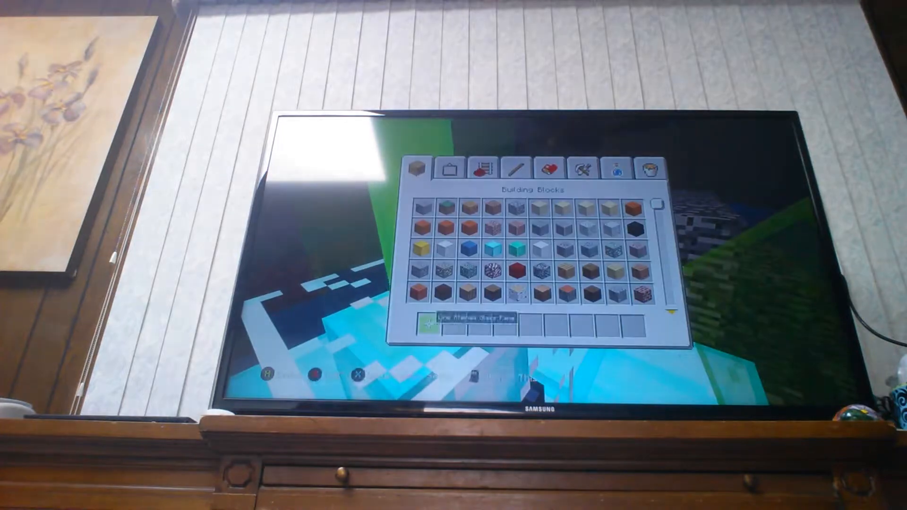